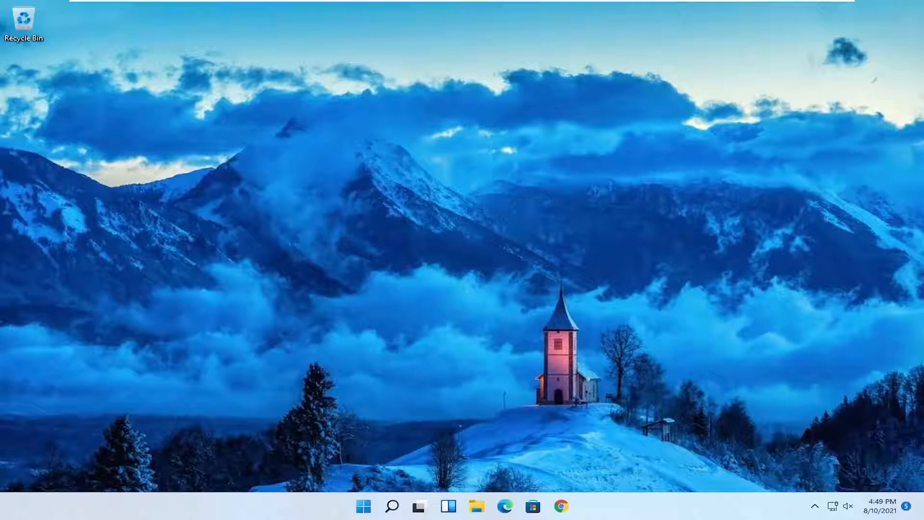
{"action": "mouse_move", "coordinate": [587, 326]}
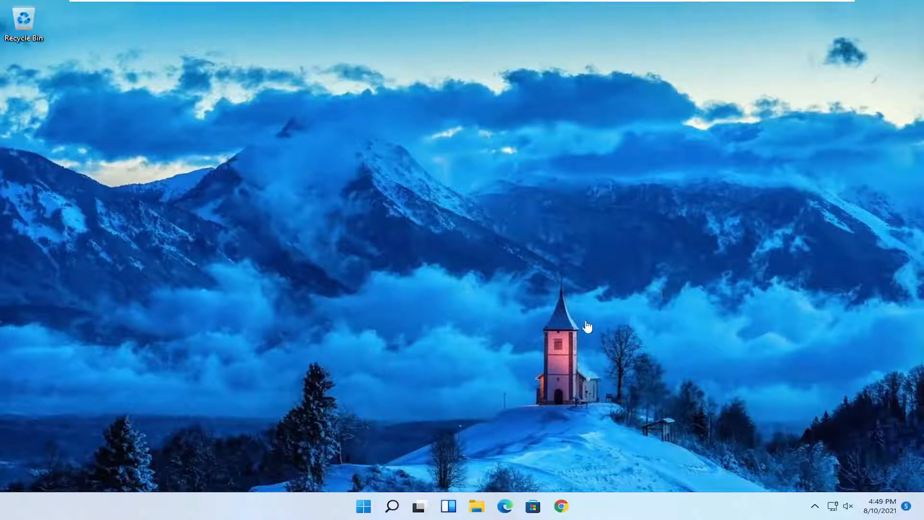
Search for "na" from the taskbar and launch Narrator from the results
{"action": "left_click", "coordinate": [392, 505]}
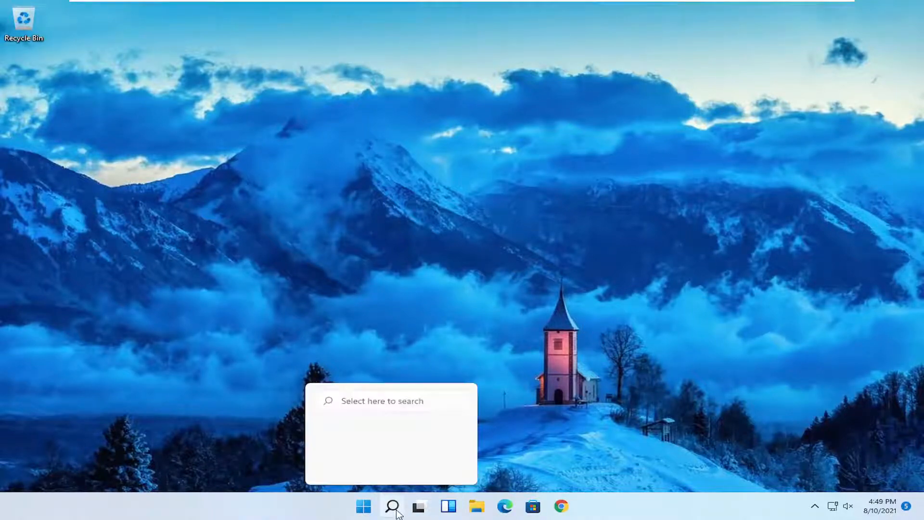
{"action": "type", "text": "na"}
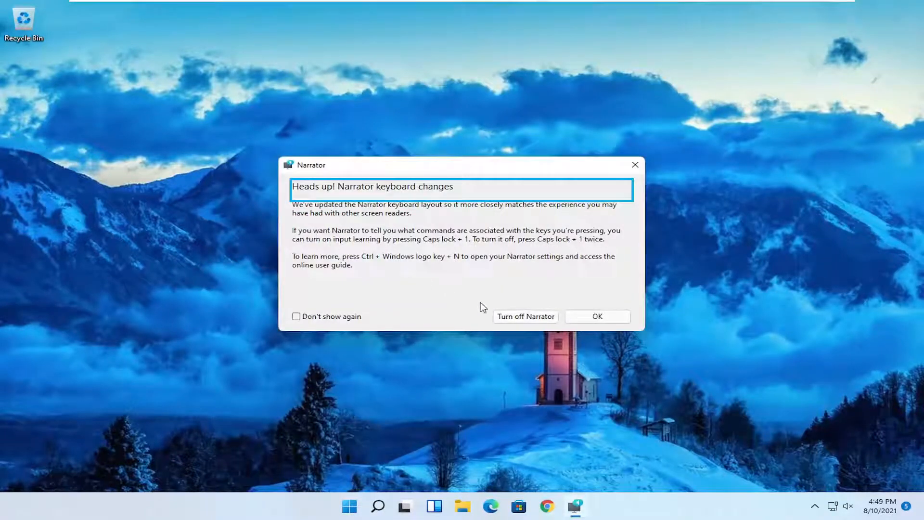
Dismiss the Heads up keyboard-changes notice with OK to reach Narrator Home
{"action": "left_click", "coordinate": [597, 316]}
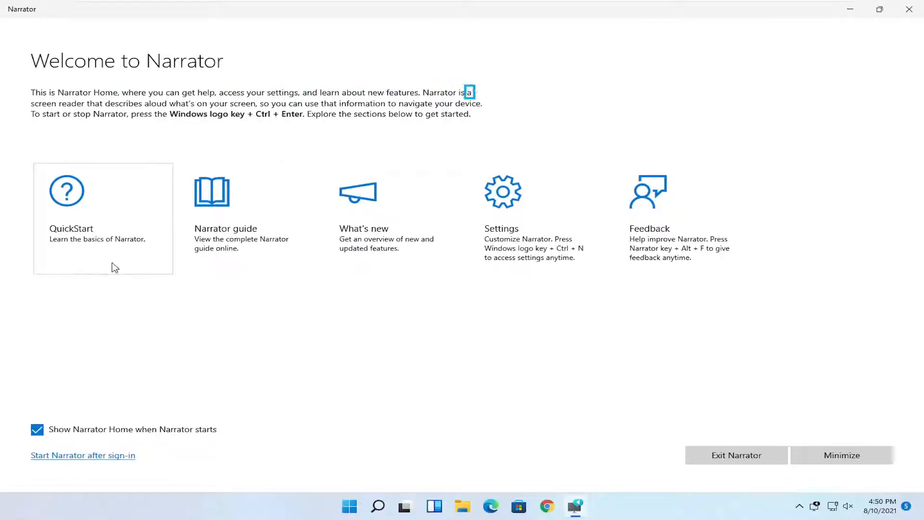
Start the Narrator QuickStart guide from the Welcome page, landing on page 1 of 13
{"action": "left_click", "coordinate": [102, 218]}
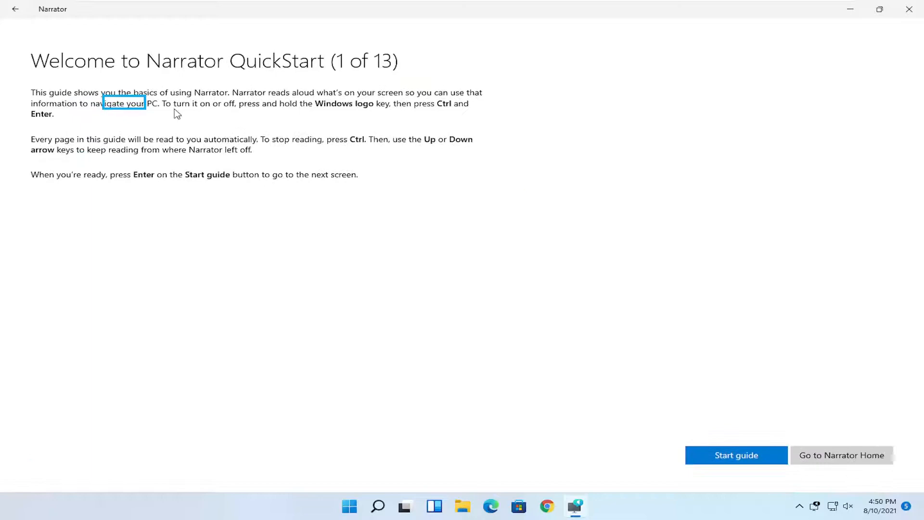
{"action": "mouse_move", "coordinate": [766, 447]}
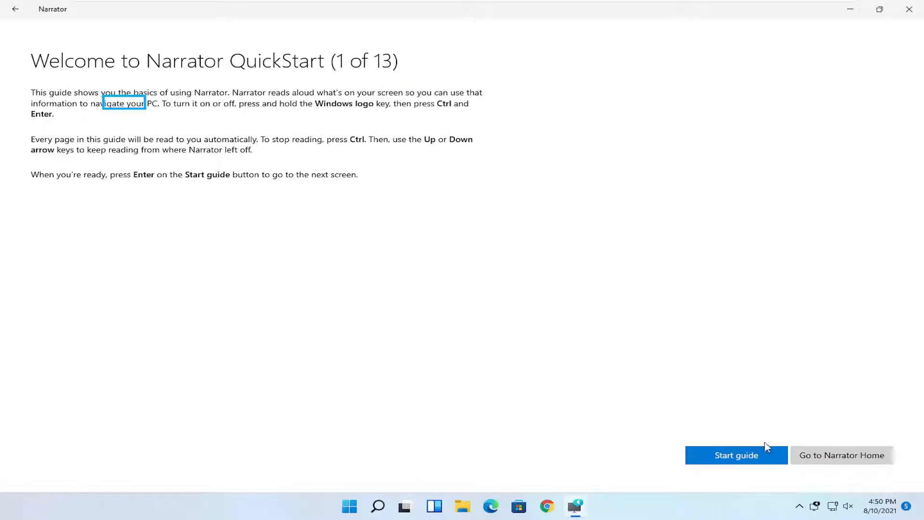
{"action": "mouse_move", "coordinate": [12, 10]}
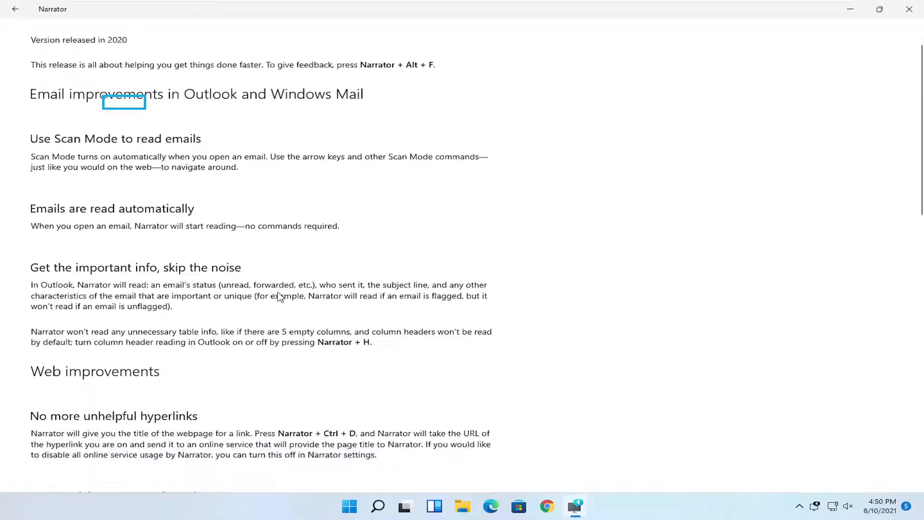
{"action": "left_click", "coordinate": [18, 11]}
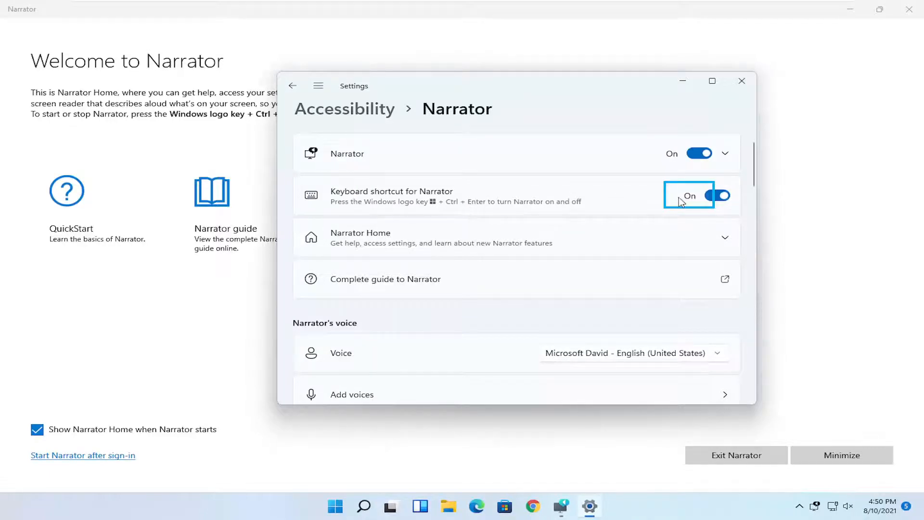
{"action": "mouse_move", "coordinate": [346, 187]}
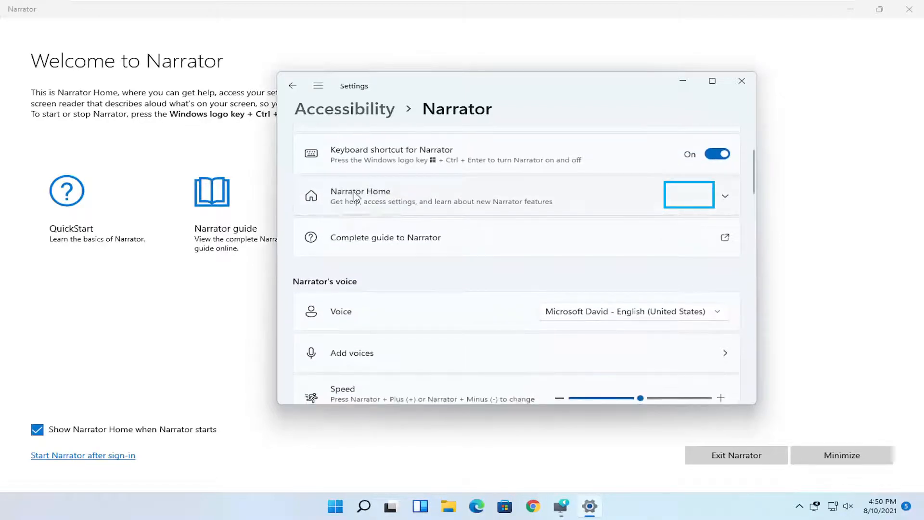
Return from the Narrator settings page to the Narrator Home welcome window
{"action": "left_click", "coordinate": [724, 195]}
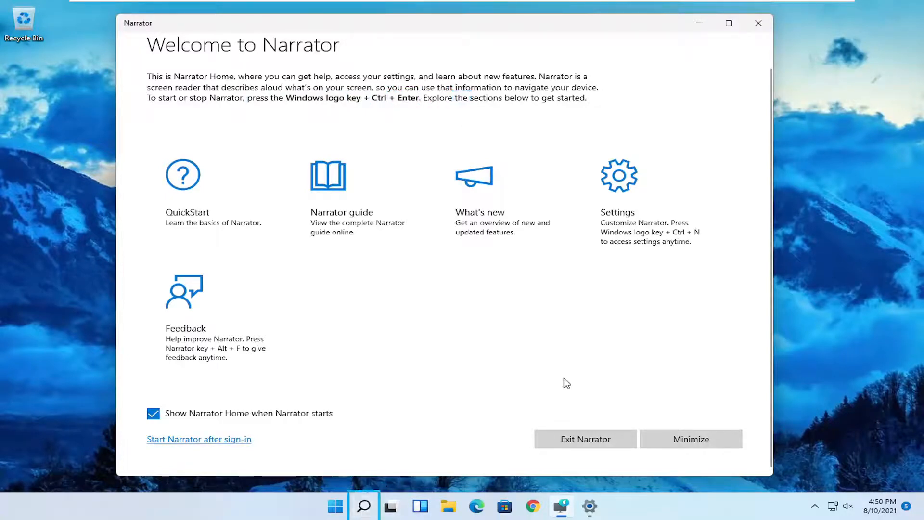
{"action": "left_click", "coordinate": [362, 505]}
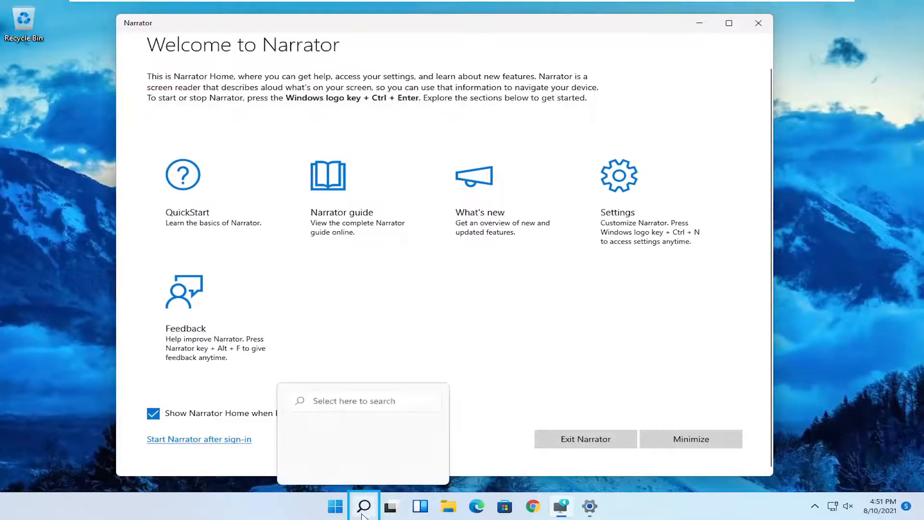
{"action": "left_click", "coordinate": [364, 507]}
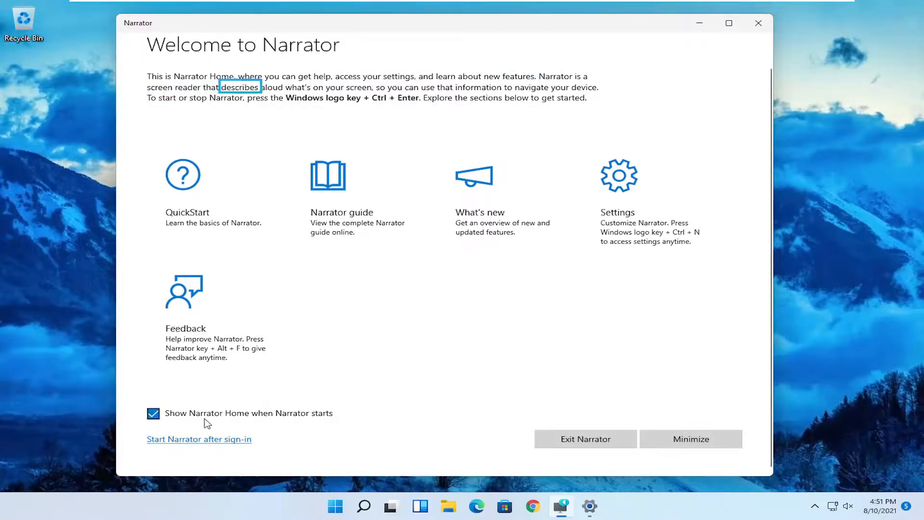
Turn on Start Narrator before sign-in and Start Narrator after sign-in in Accessibility settings
{"action": "left_click", "coordinate": [198, 438]}
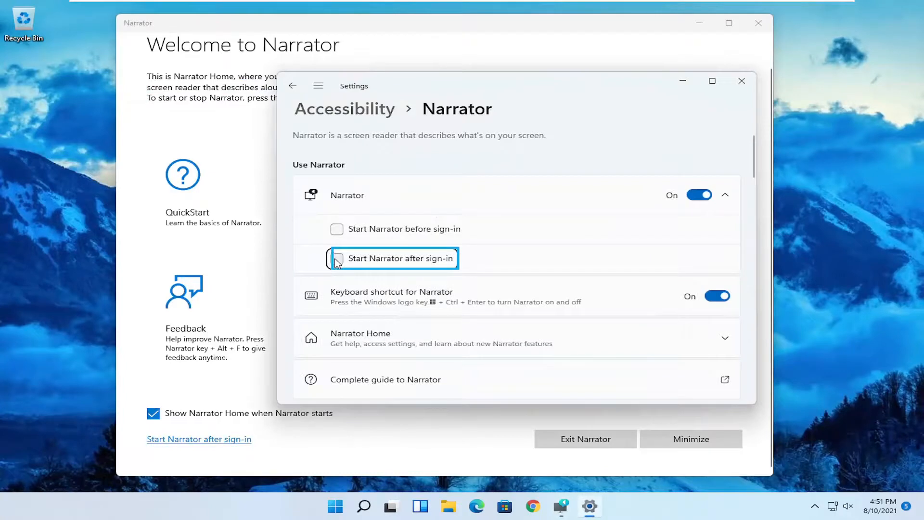
{"action": "left_click", "coordinate": [337, 258]}
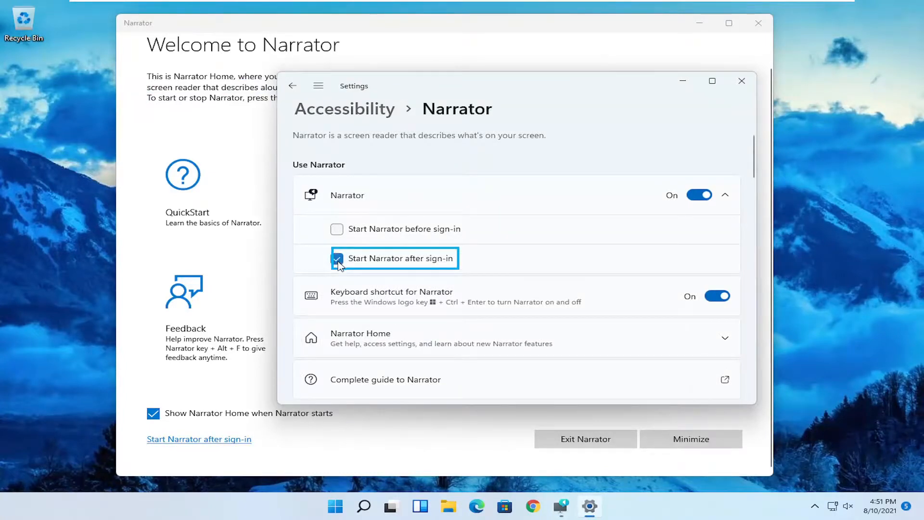
{"action": "left_click", "coordinate": [337, 229]}
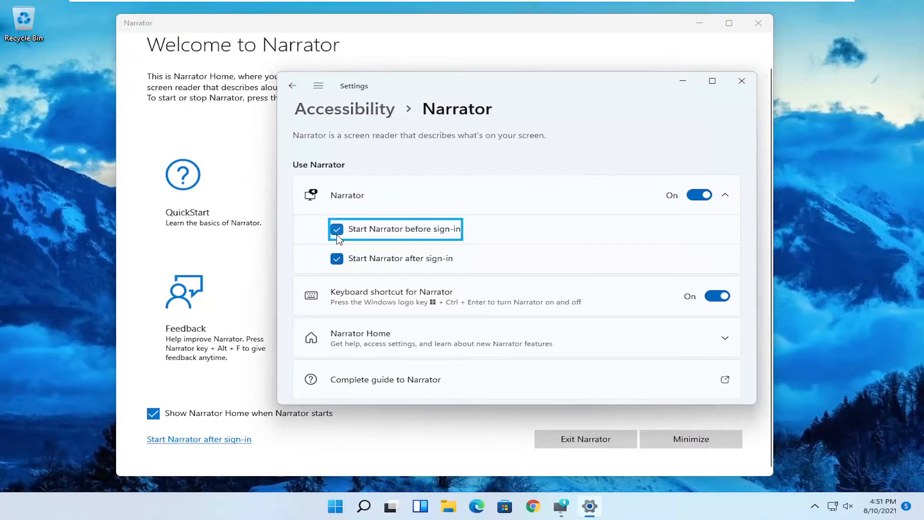
{"action": "scroll", "scroll_direction": "down", "scroll_amount": 3}
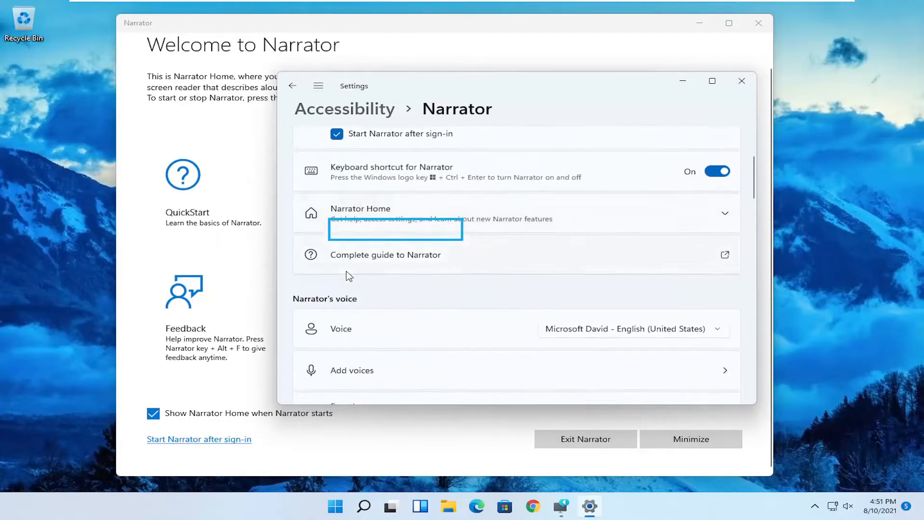